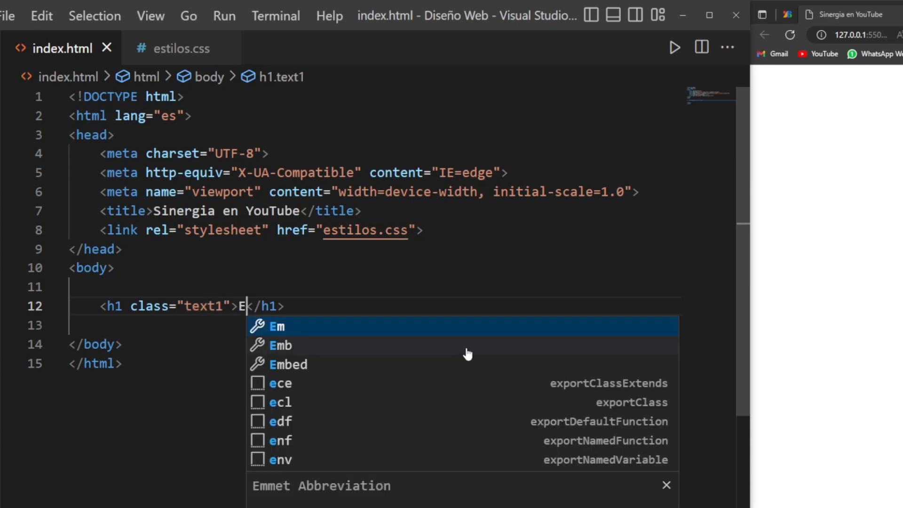
Step: Add h1 headings 'EFECTO' (class text1) and 'DE LUCES' (class text2) to the body
{"action": "type", "text": "FECTO"}
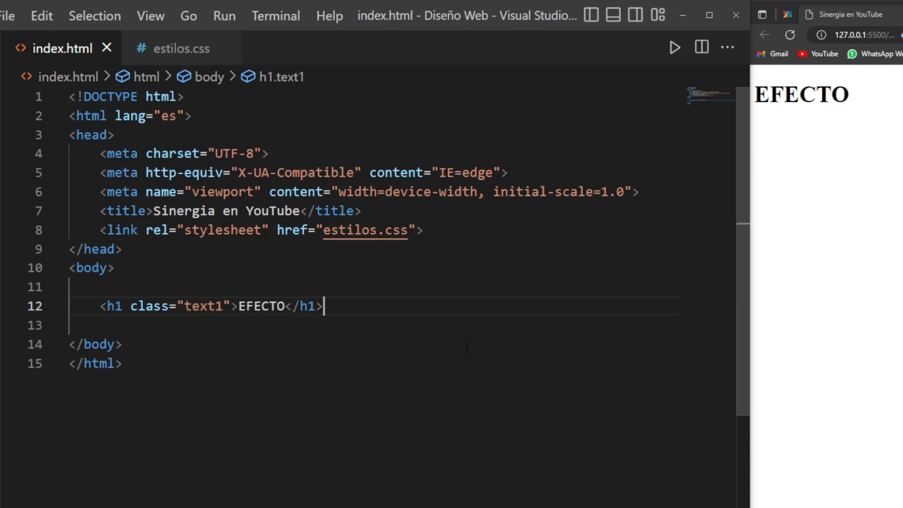
{"action": "type", "text": "<h1 c></h1>"}
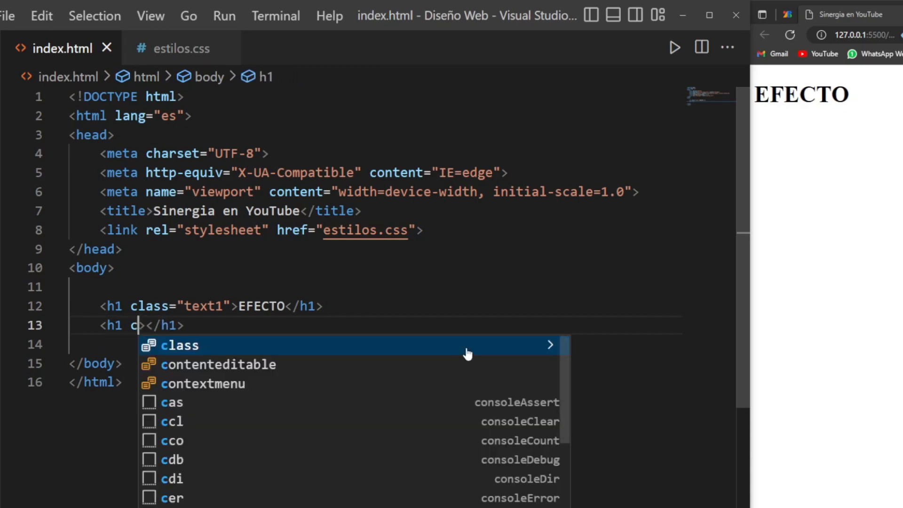
{"action": "type", "text": "class=\"text2\""}
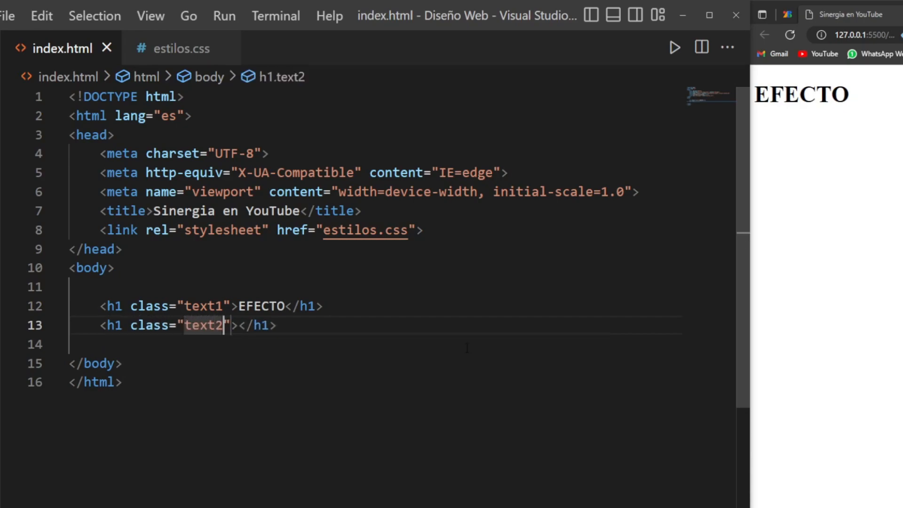
{"action": "type", "text": "DE L"}
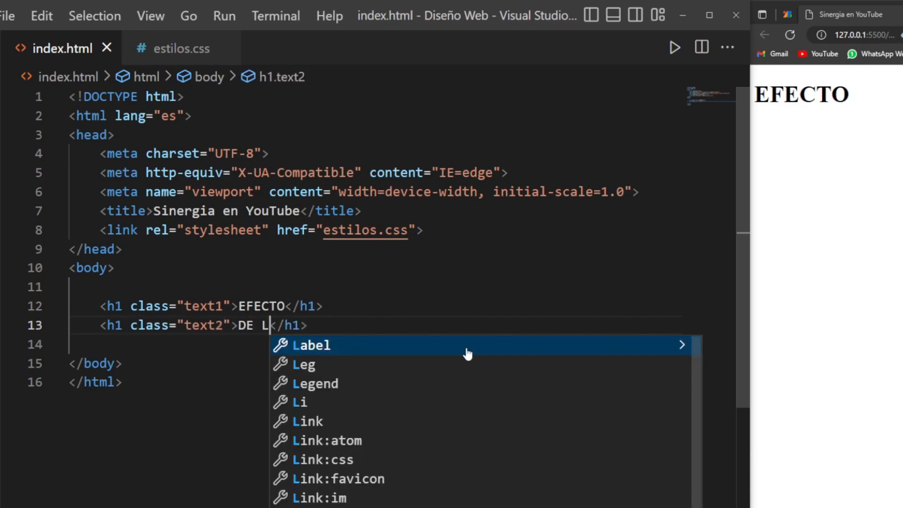
{"action": "type", "text": "UCES"}
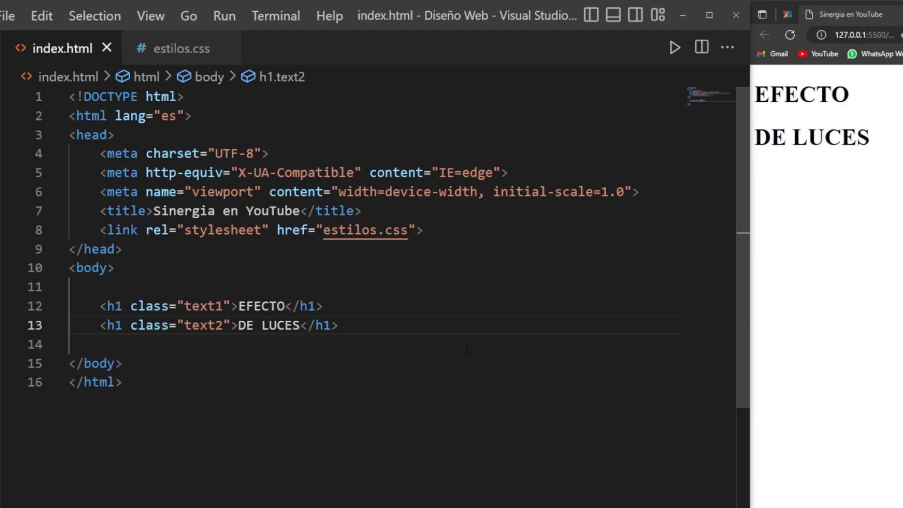
Step: Add a third h1 'DE NEÓN' with class text3, then move to the stylesheet
{"action": "type", "text": "h1 class=\"\"></h1>"}
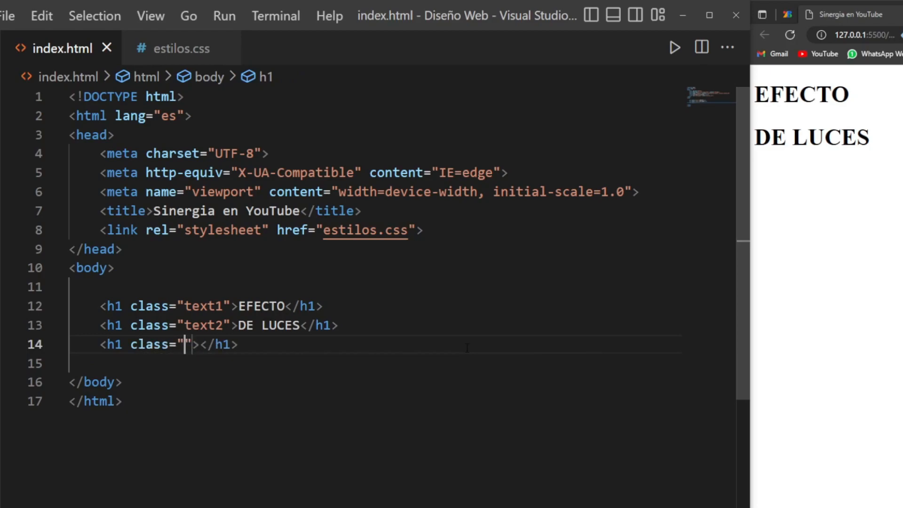
{"action": "type", "text": "text3"}
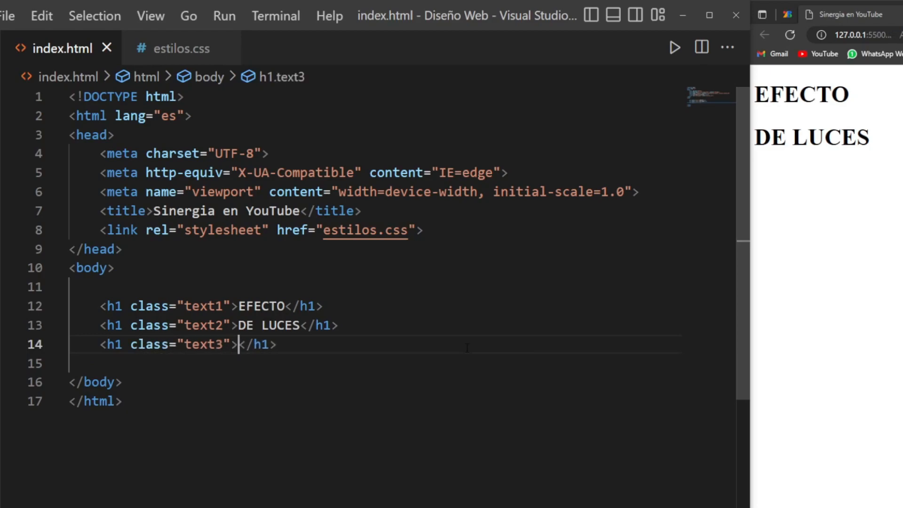
{"action": "type", "text": "DE NE"}
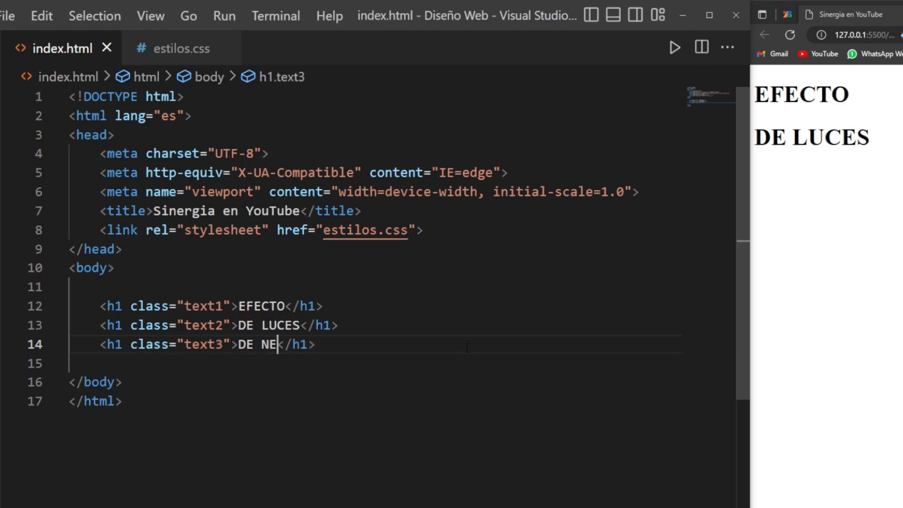
{"action": "type", "text": "ÓN"}
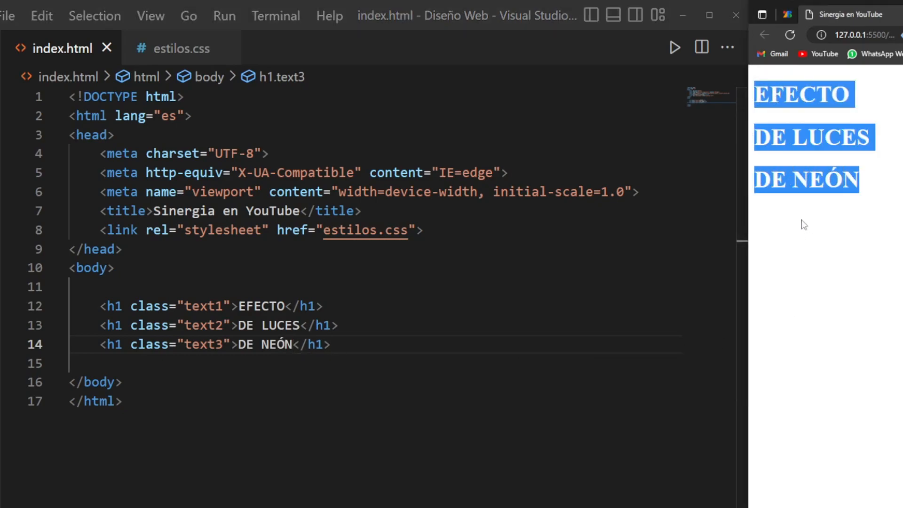
{"action": "left_click", "coordinate": [181, 48]}
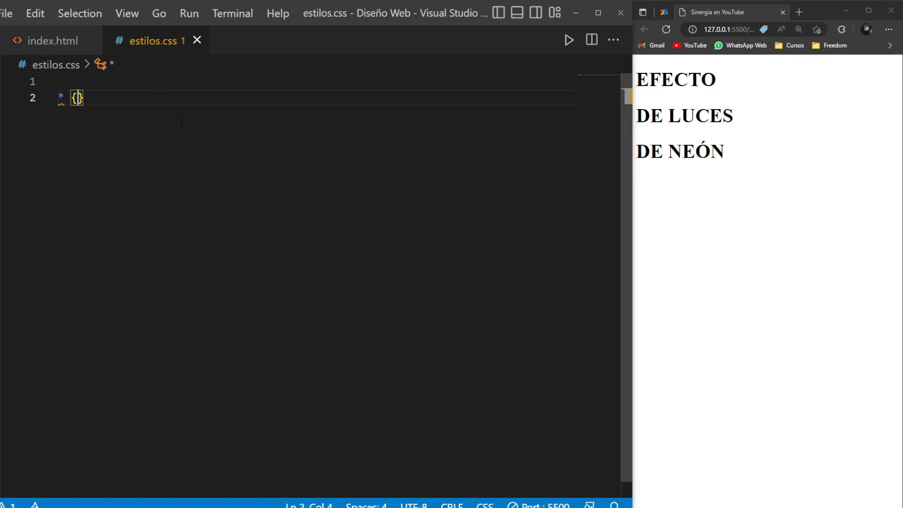
Step: Write a * rule with margin 0, padding 0 and background-color #000
{"action": "type", "text": "margin: 0;"}
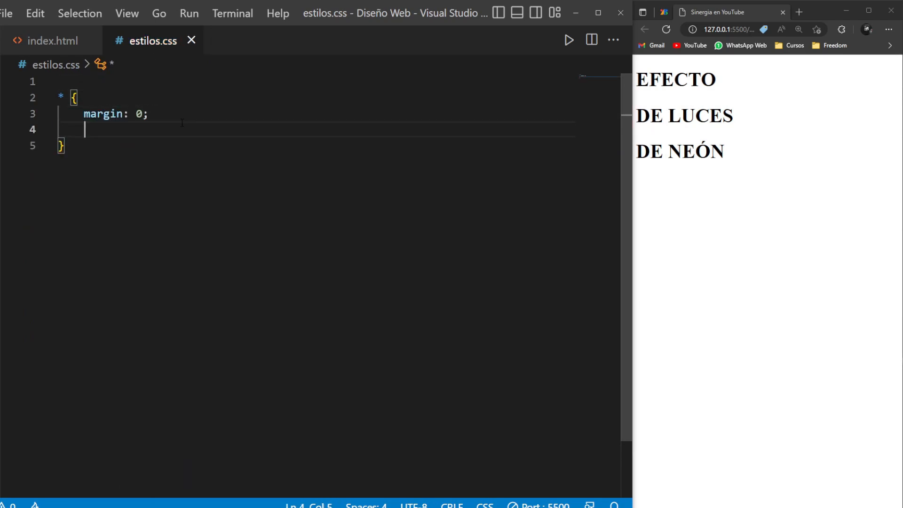
{"action": "type", "text": "padding: 0;"}
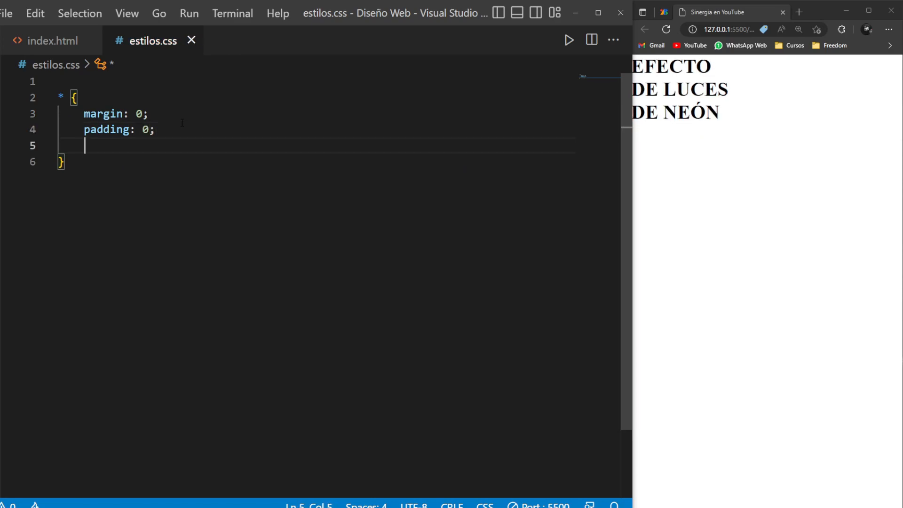
{"action": "type", "text": "background-color: #;"}
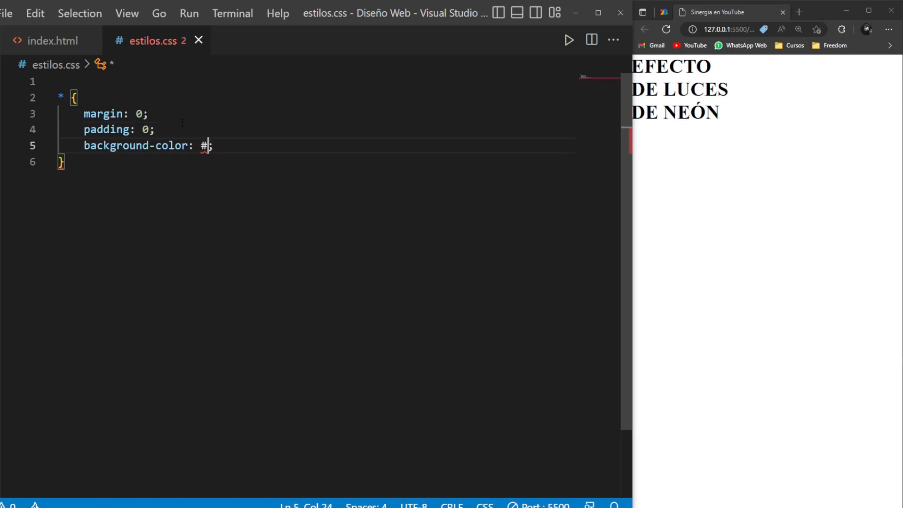
{"action": "type", "text": "000"}
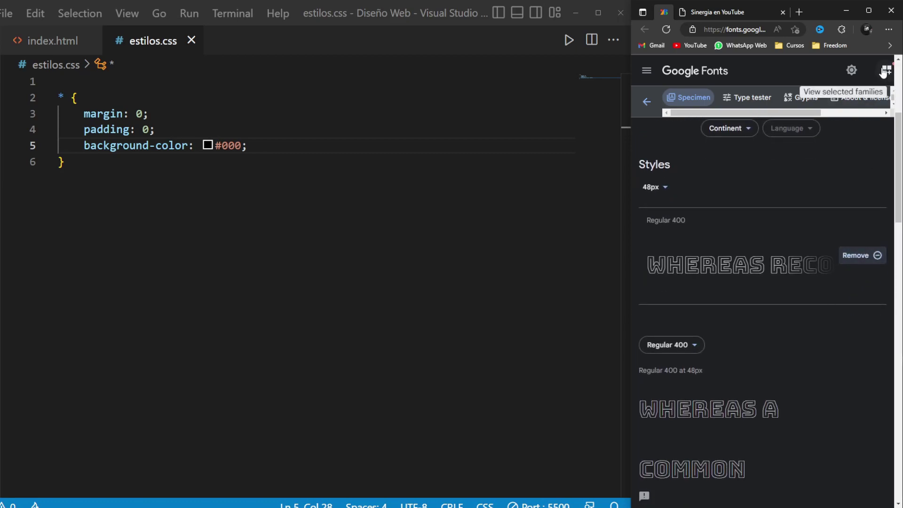
{"action": "left_click", "coordinate": [887, 70]}
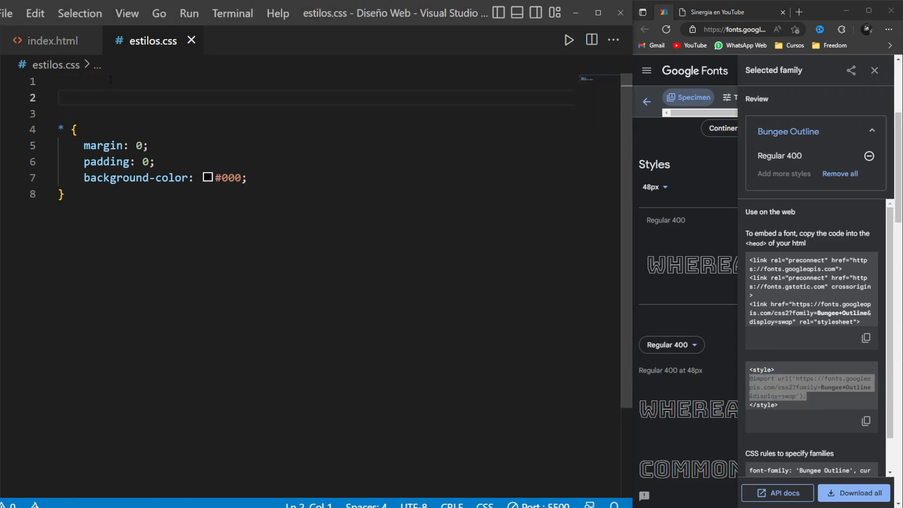
{"action": "type", "text": "@import url('https://fonts.googleapis.com/css2?family=Bungee+Outline&display=swap');"}
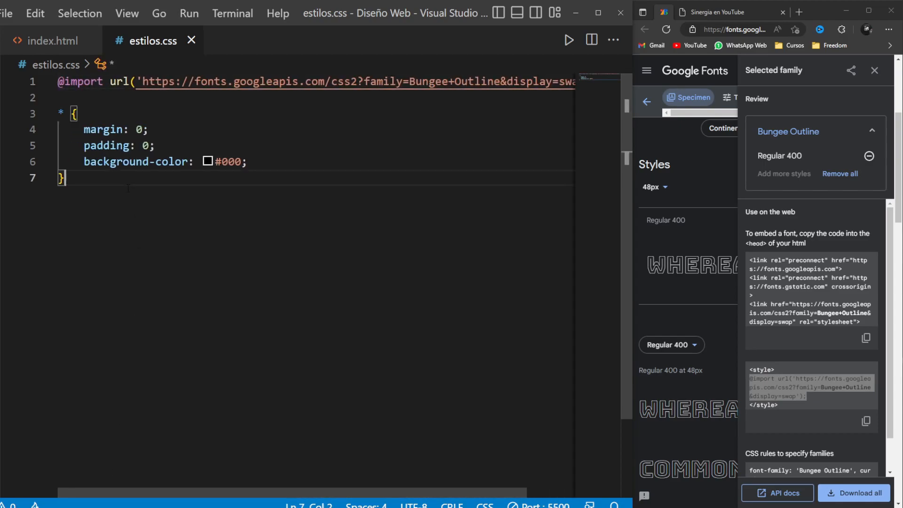
{"action": "scroll", "scroll_direction": "down", "scroll_amount": 3}
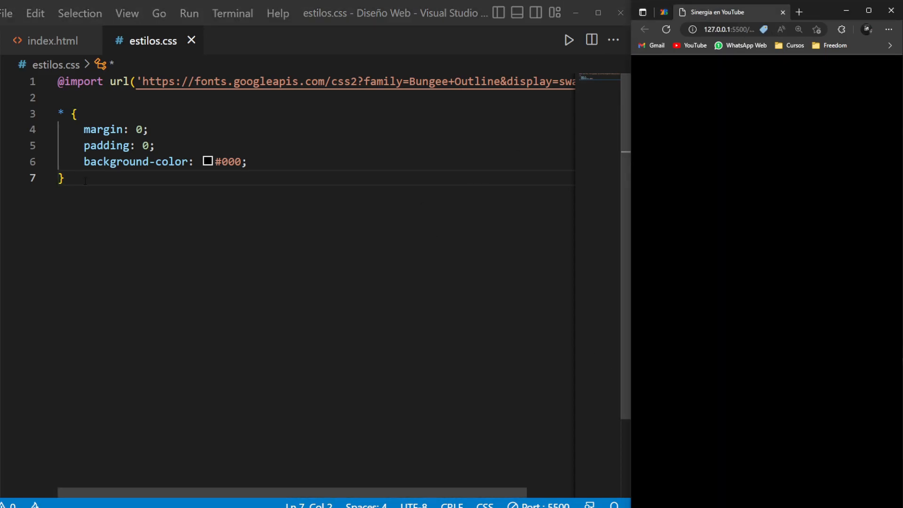
Step: Write an h1 rule: font-size 55px, text-align center, Bungee Outline font, letter-spacing 12px
{"action": "type", "text": "h"}
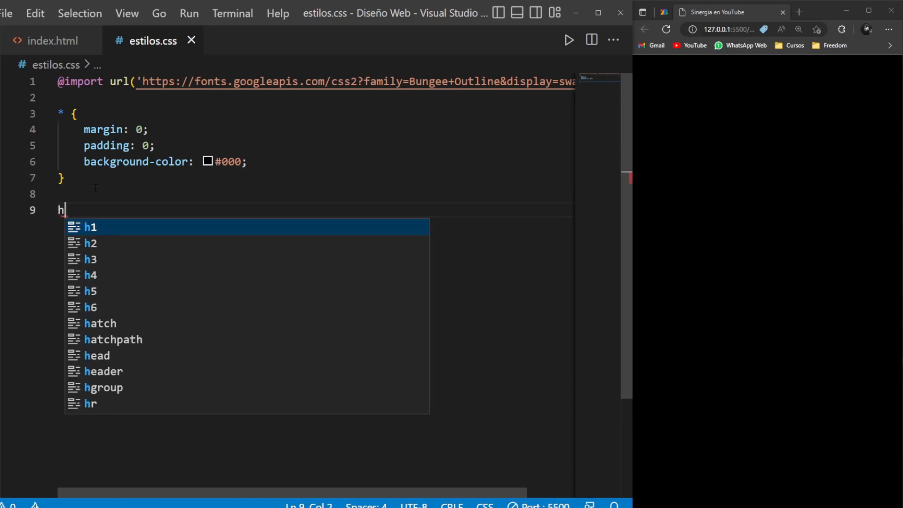
{"action": "type", "text": "1 {"}
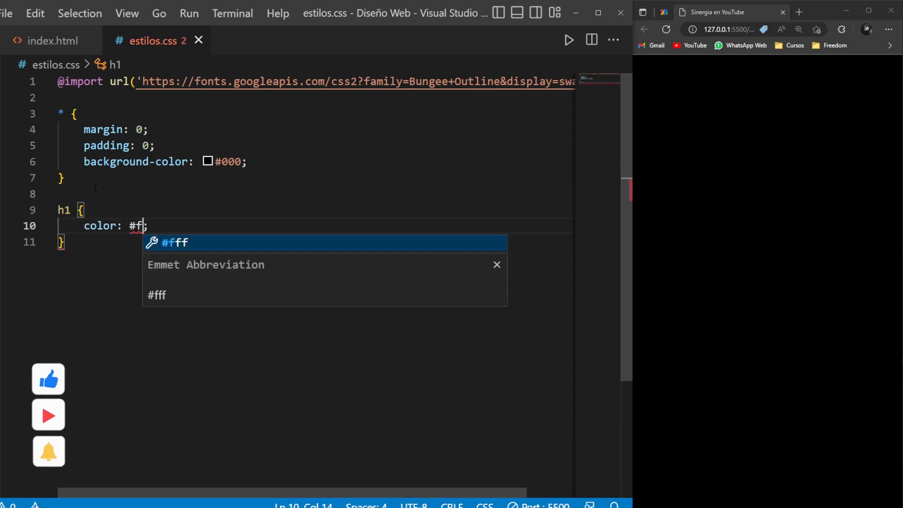
{"action": "type", "text": "font-size: 55px;"}
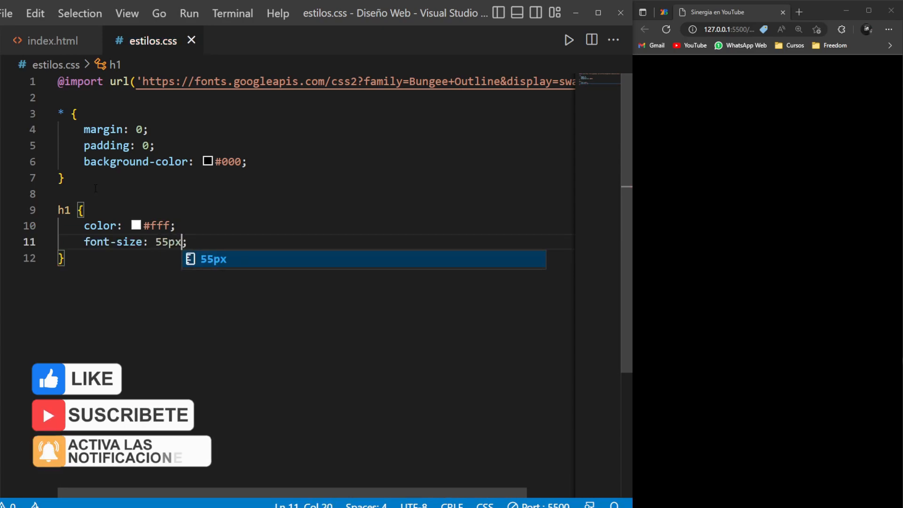
{"action": "type", "text": "text-align: center;"}
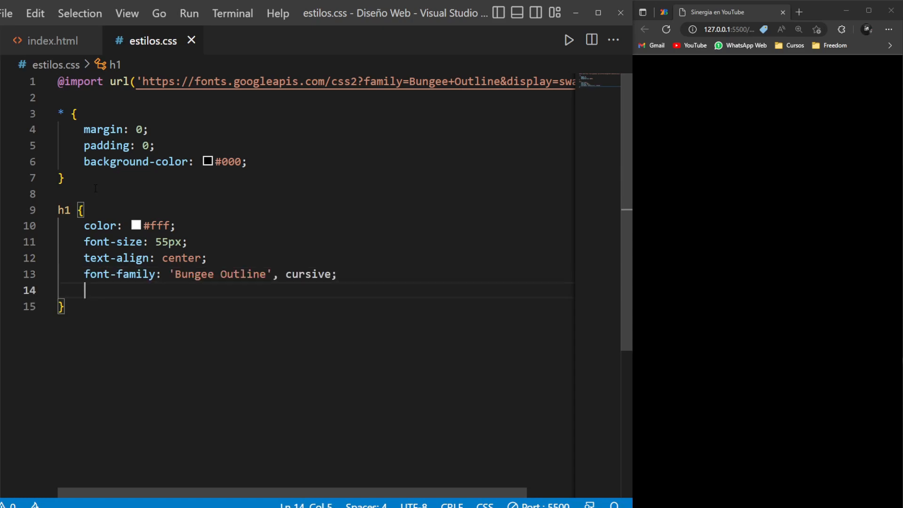
{"action": "type", "text": "letter-spacing: 12px;"}
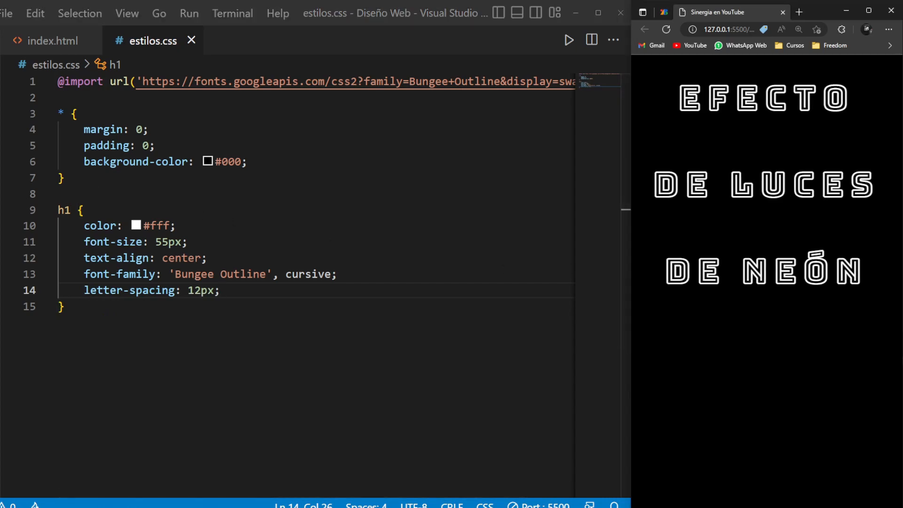
{"action": "scroll", "scroll_direction": "down", "scroll_amount": 3}
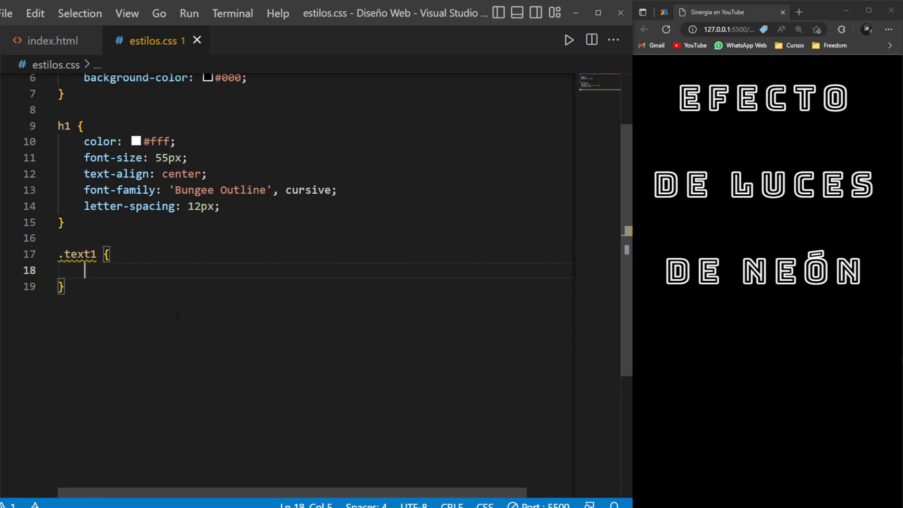
Step: Give .text1 a text-shadow of 0 0 5px, 10px, 40px and 60px layers in #39ff14
{"action": "type", "text": "text-shadow: 0 0 4;"}
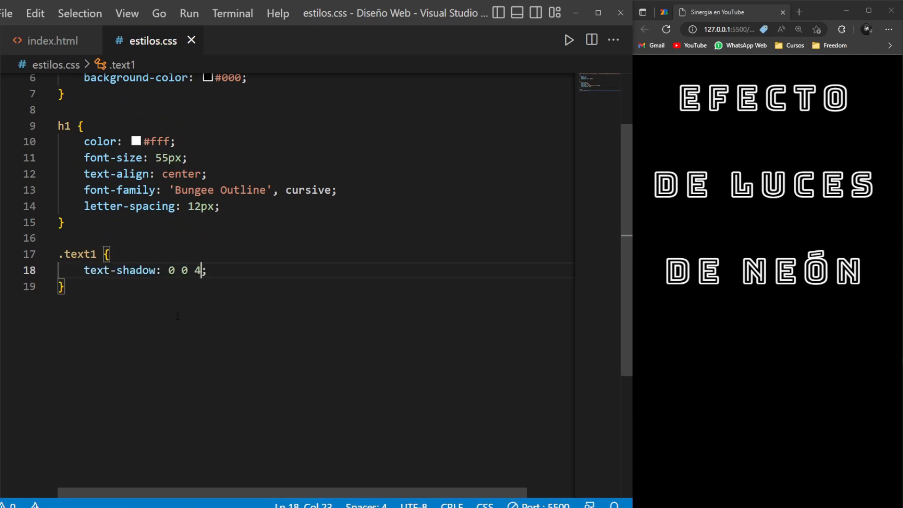
{"action": "type", "text": "px #"}
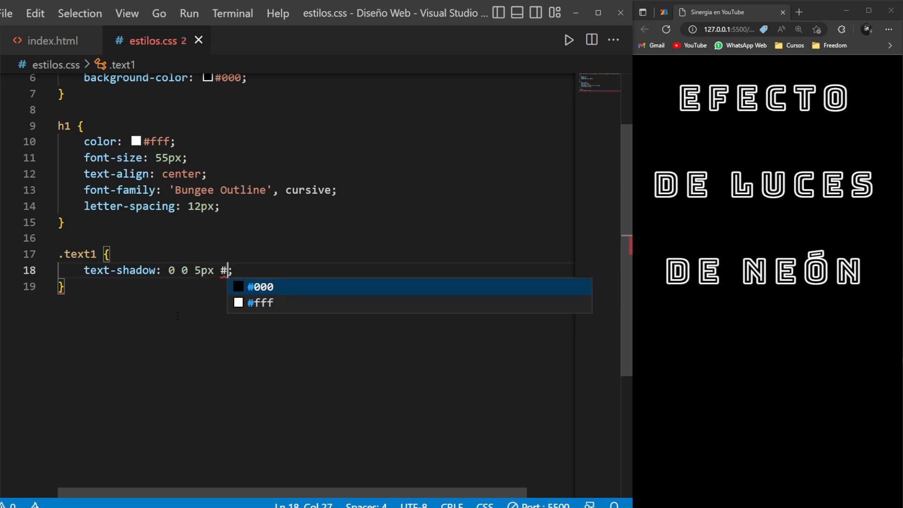
{"action": "type", "text": "39ff39"}
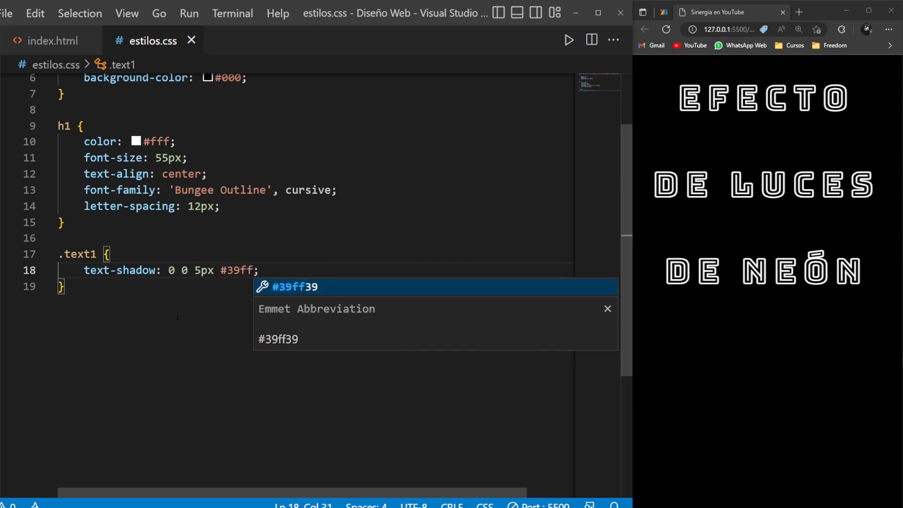
{"action": "type", "text": "14,"}
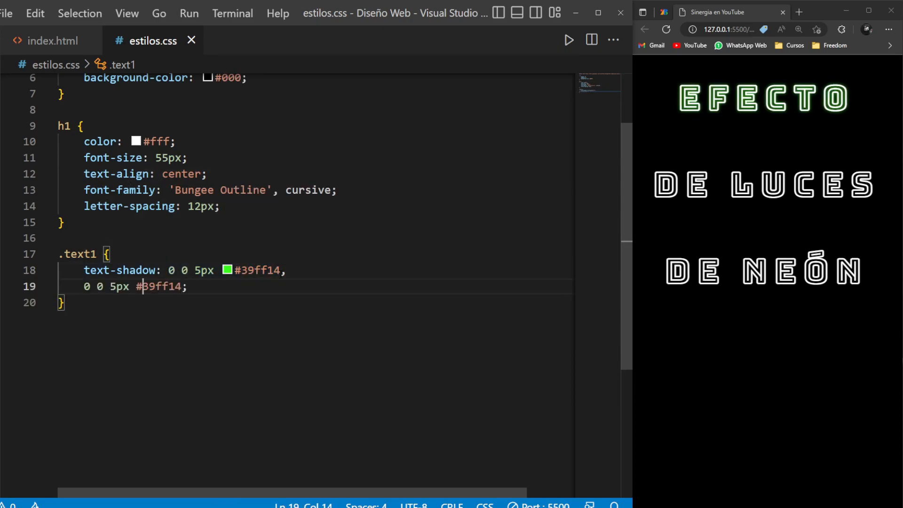
{"action": "key", "text": "Tab"}
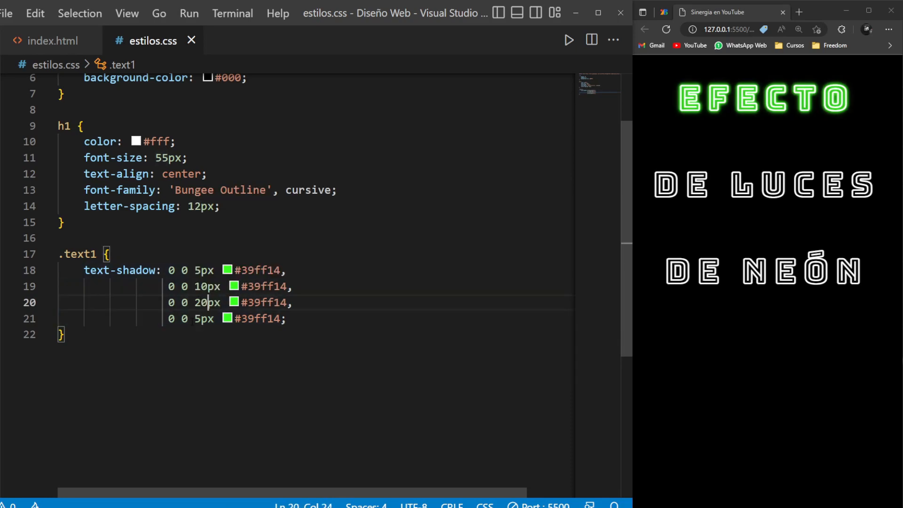
{"action": "type", "text": "60px"}
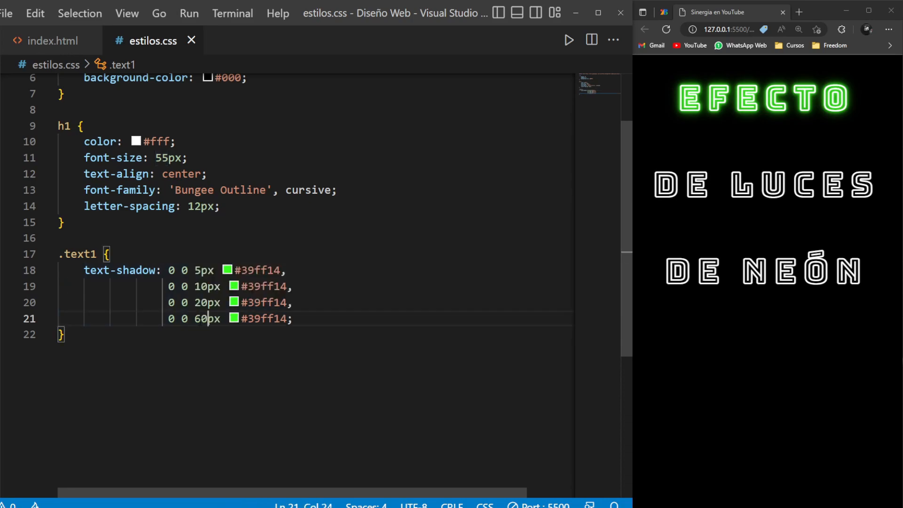
{"action": "type", "text": "4"}
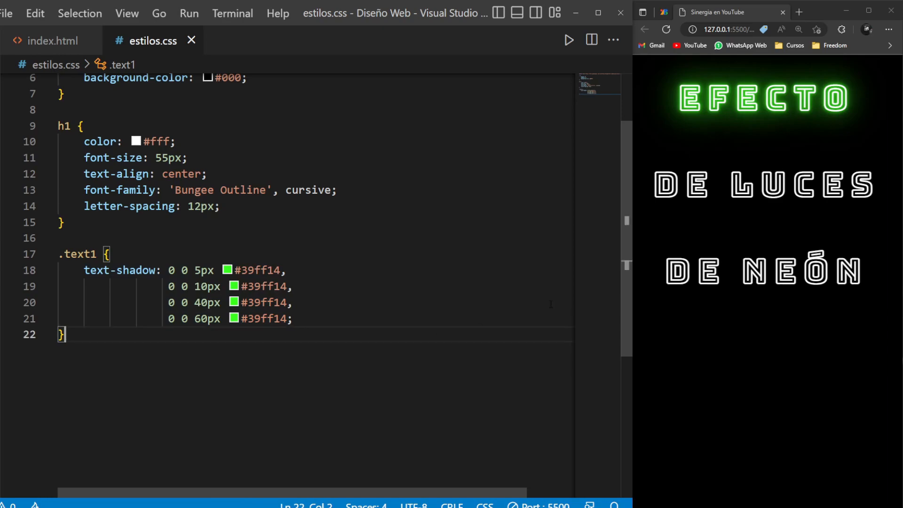
Step: Start a .text2 rule below the green glow rule
{"action": "key", "text": "Enter"}
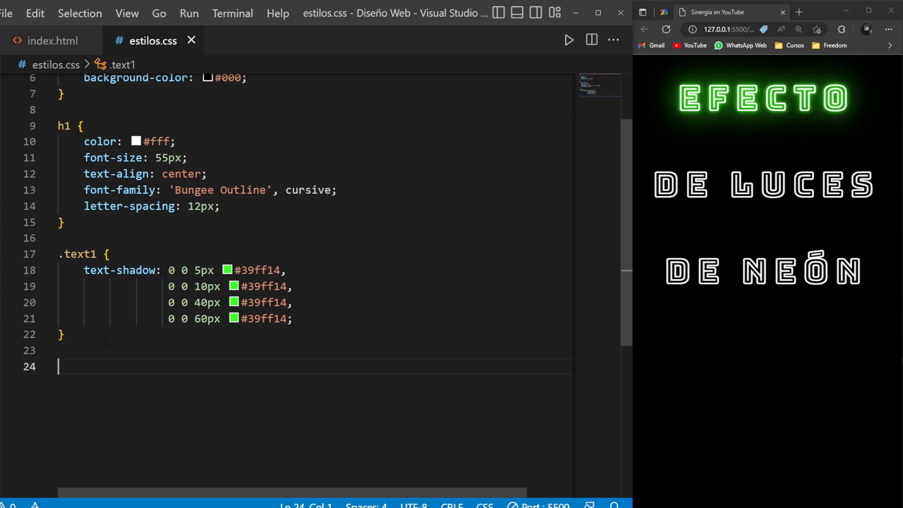
{"action": "type", "text": ".text2 {"}
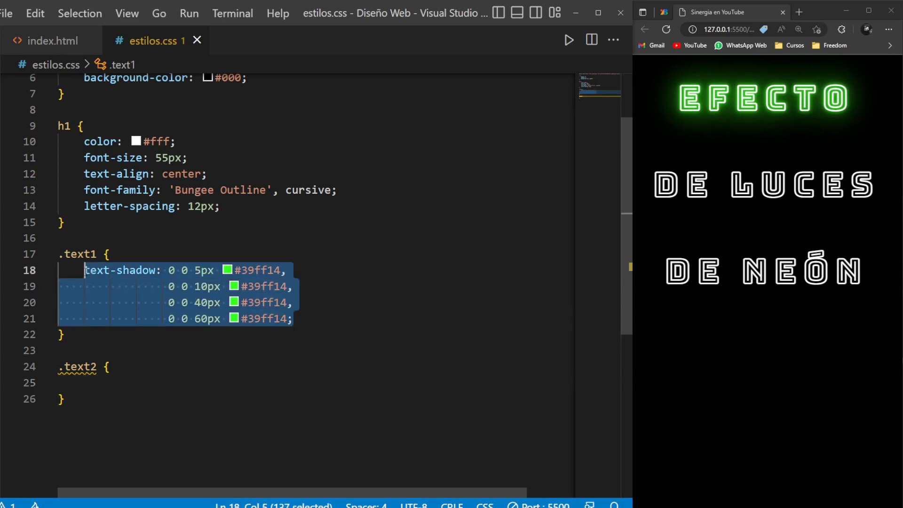
Step: Paste the shadow declaration into .text2 and recolor it #4d4dff, then duplicate the rule as .text3
{"action": "key", "text": "ctrl+v"}
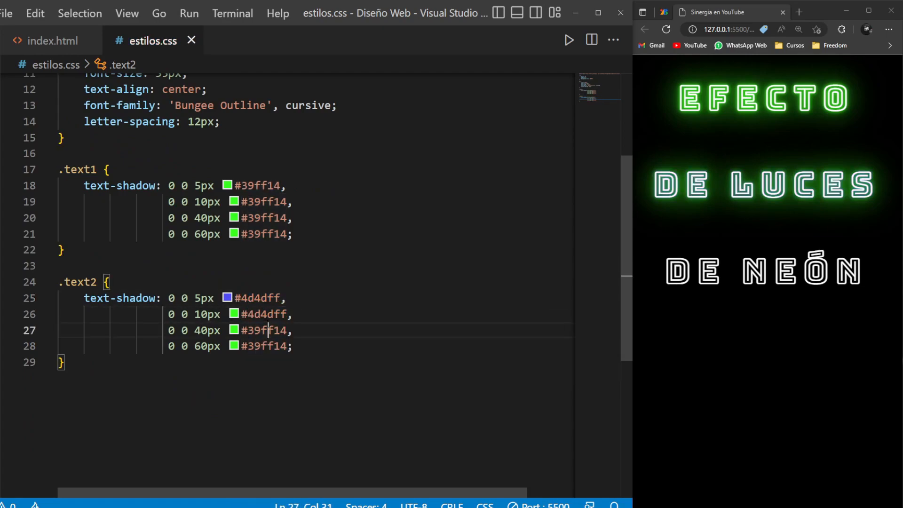
{"action": "type", "text": "#4d4dff"}
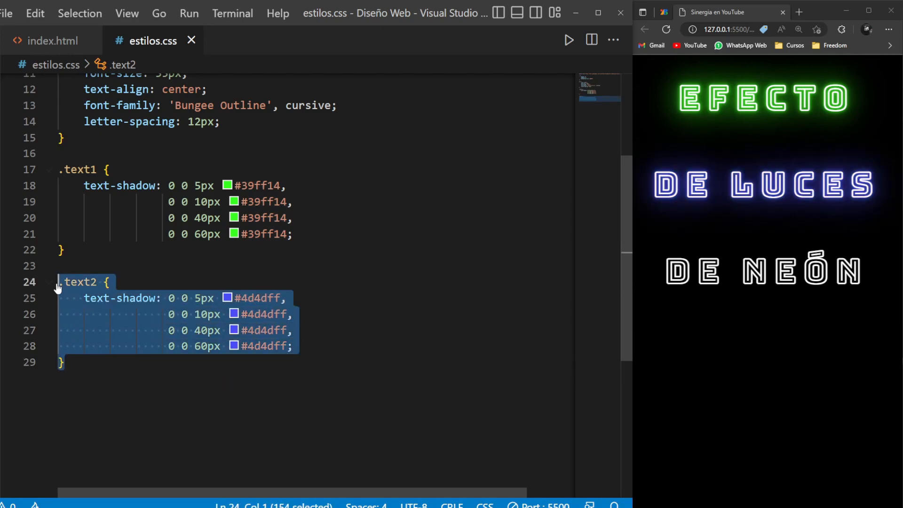
{"action": "key", "text": "ctrl+v"}
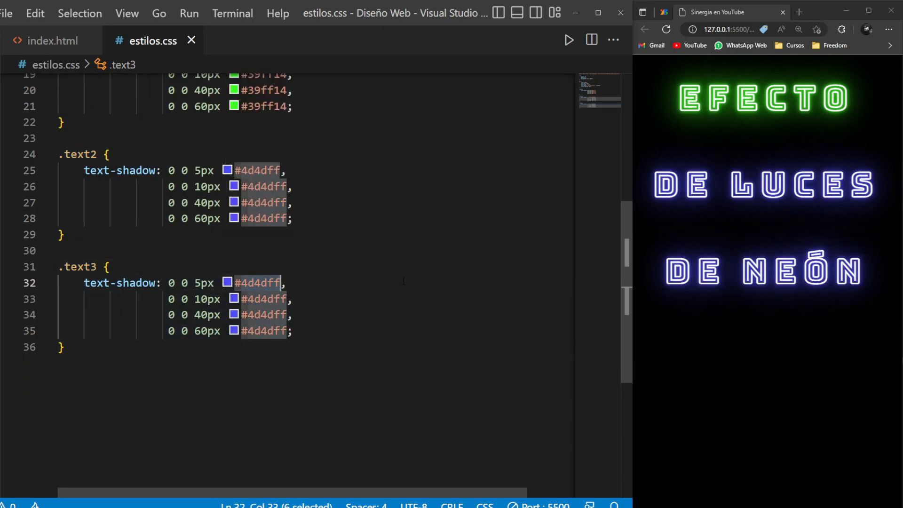
Step: Change the .text3 shadow layers to #ff69b4 so 'DE NEÓN' glows pink
{"action": "type", "text": "#ff69b4"}
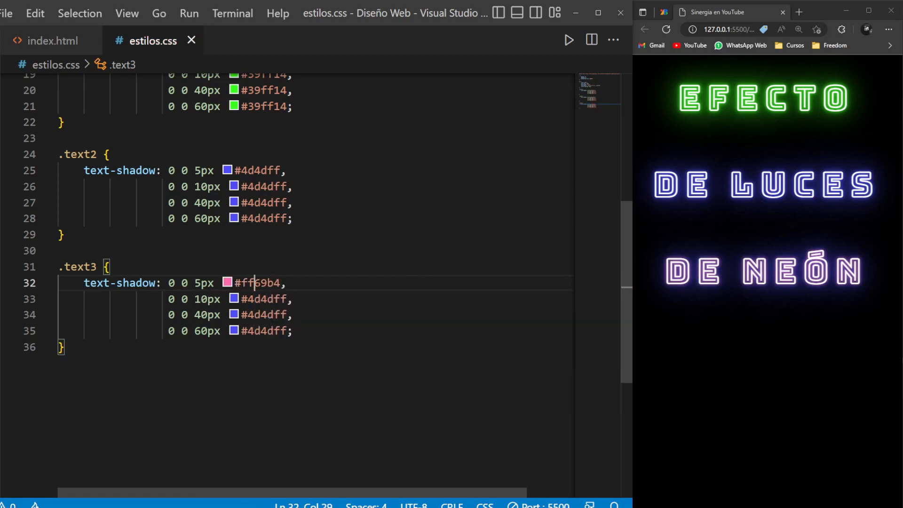
{"action": "type", "text": "ff69b4"}
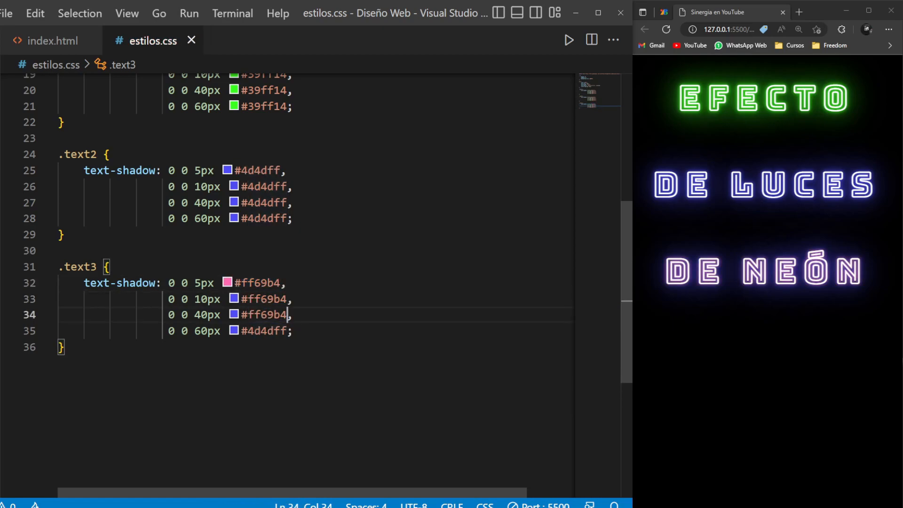
{"action": "type", "text": "ff69b4"}
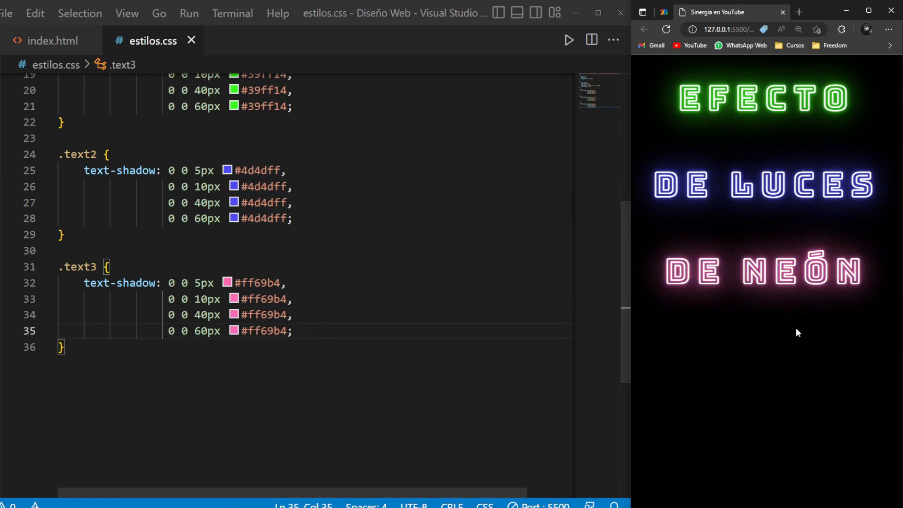